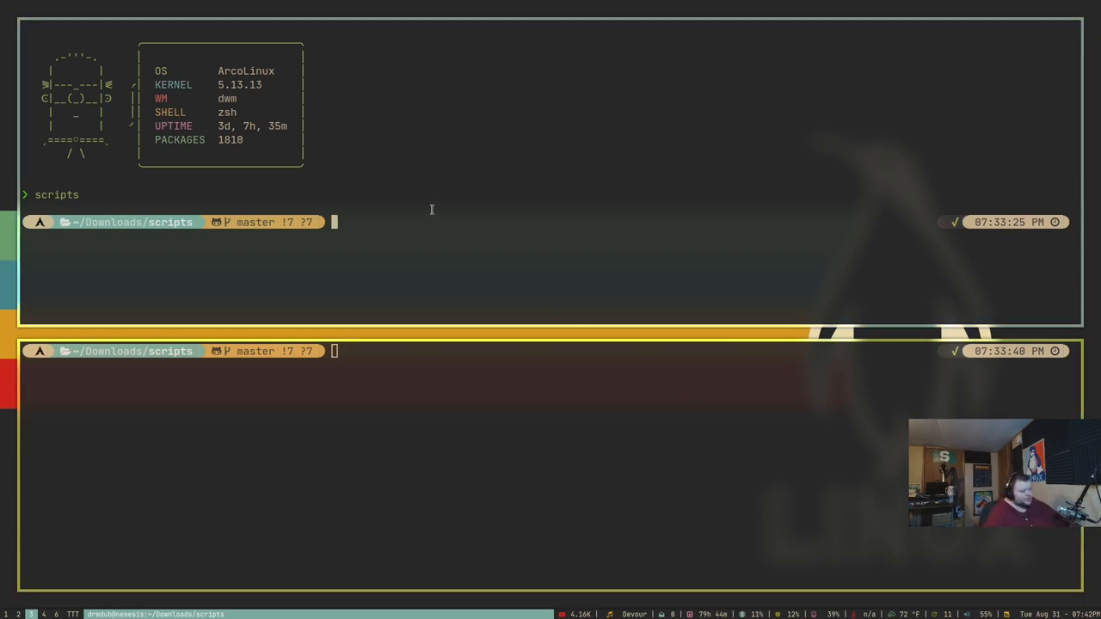
List files, move into the tutorial folder, and open helloworld.sh in Vim
type("l")
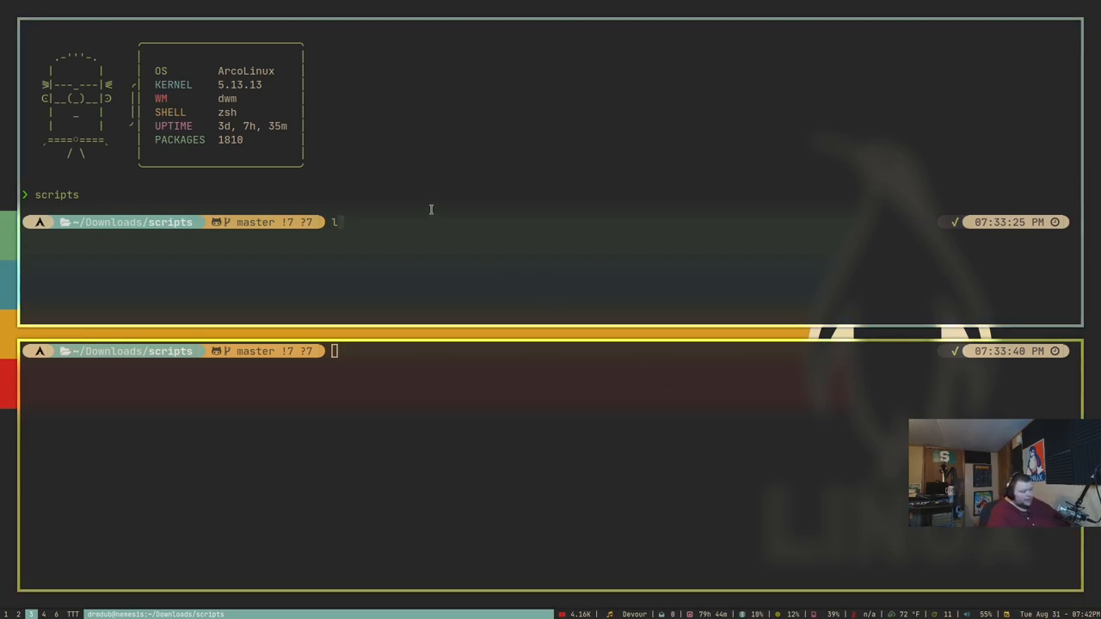
type("ls")
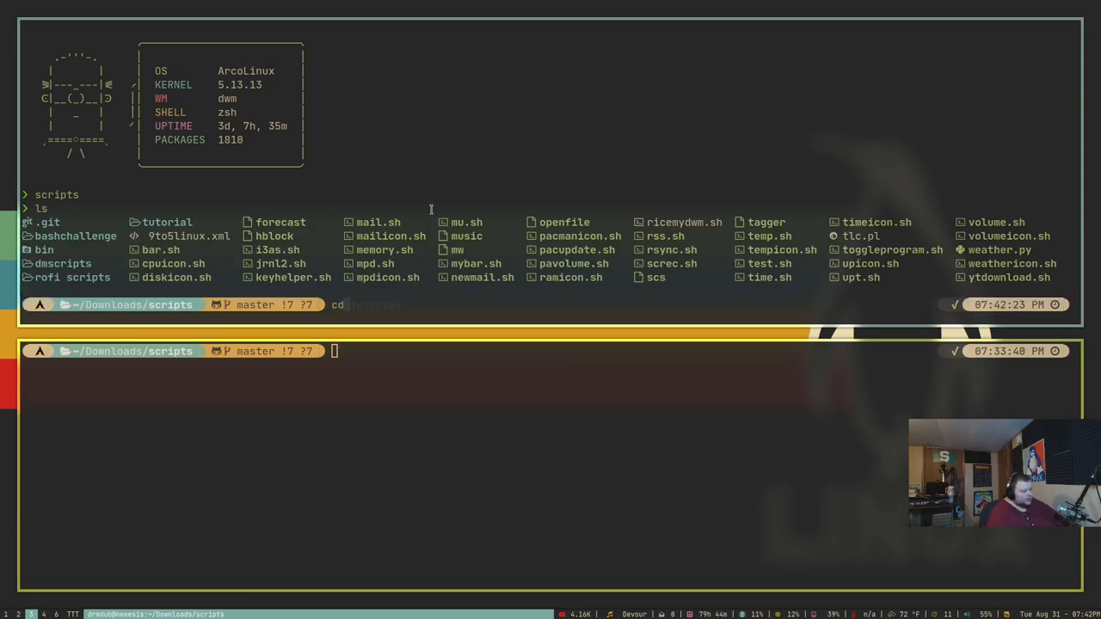
type("tu")
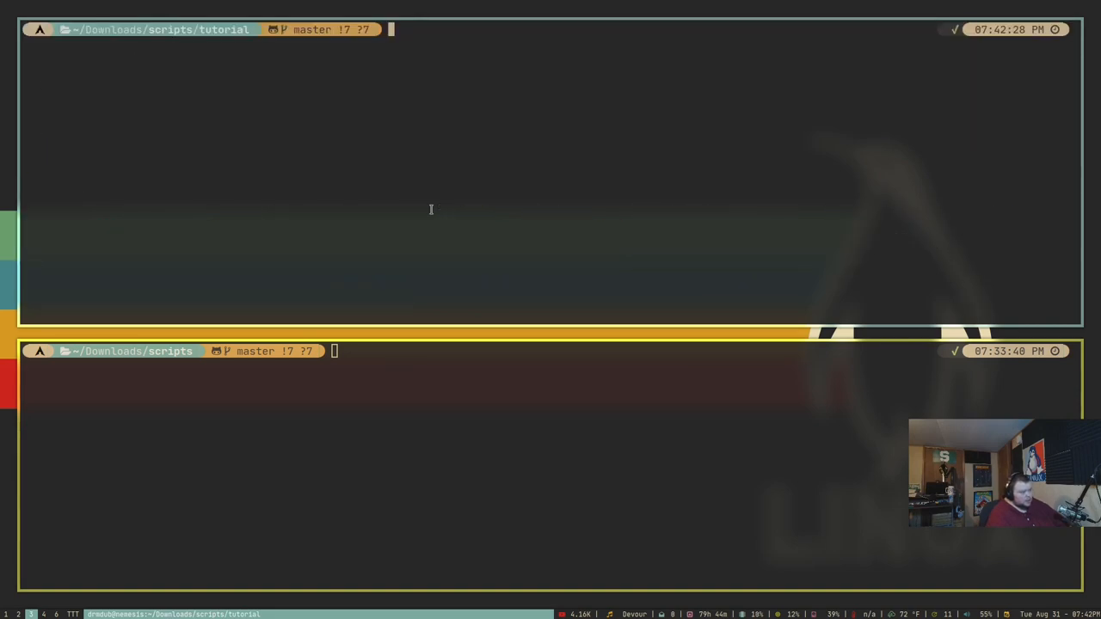
type("ls")
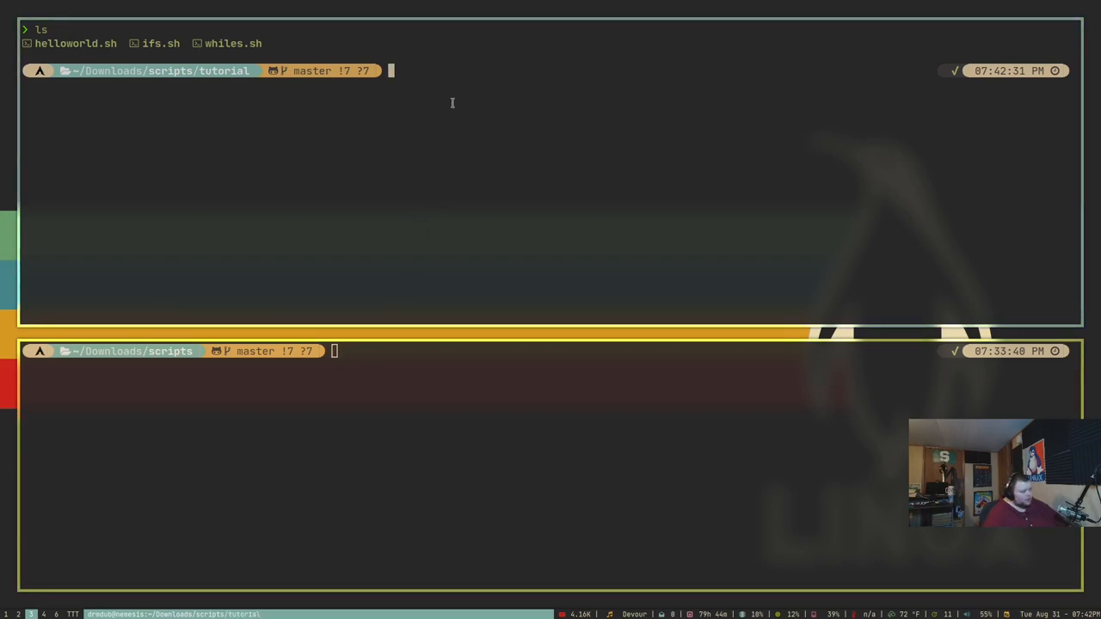
type("vim helloworld.sh")
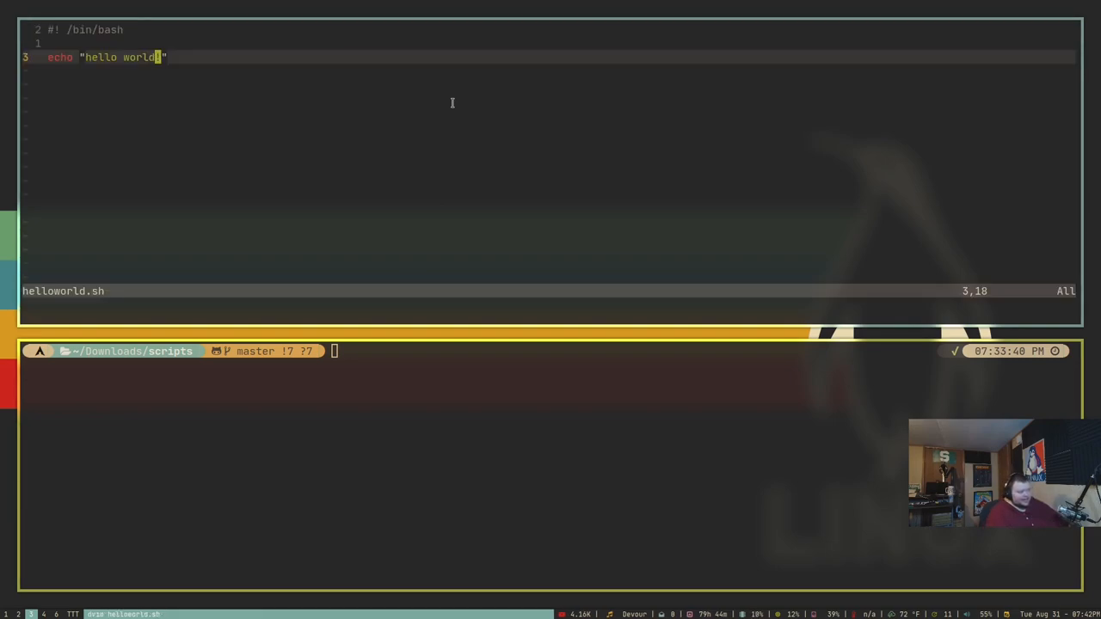
Review helloworld.sh in Neovim, then move focus to the lower tmux pane
type("!")
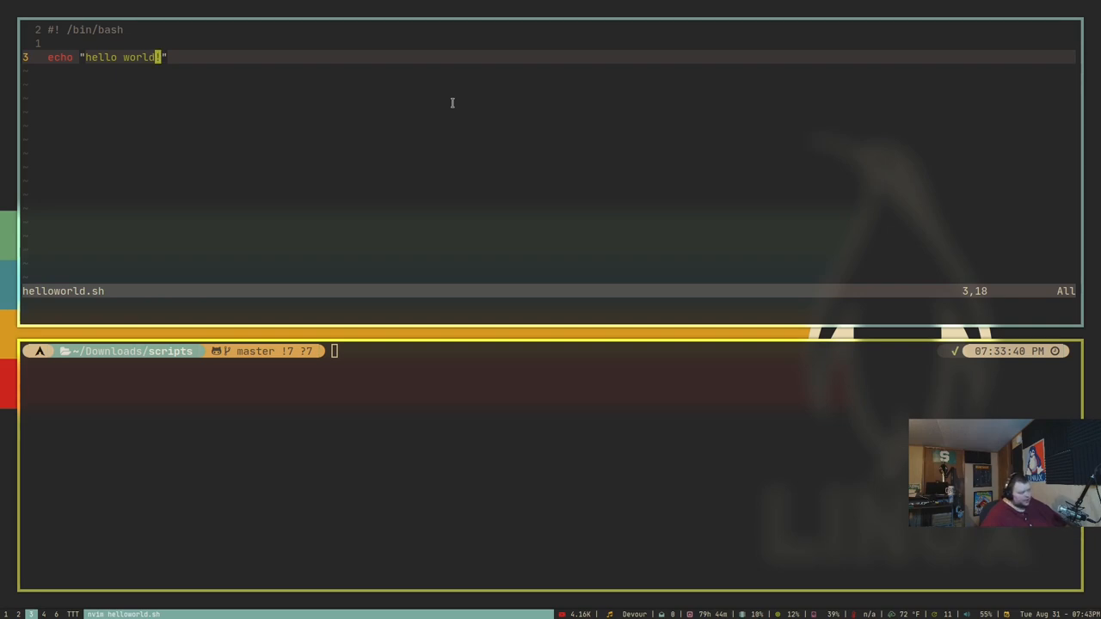
type("!")
left_click(636, 351)
type("ae")
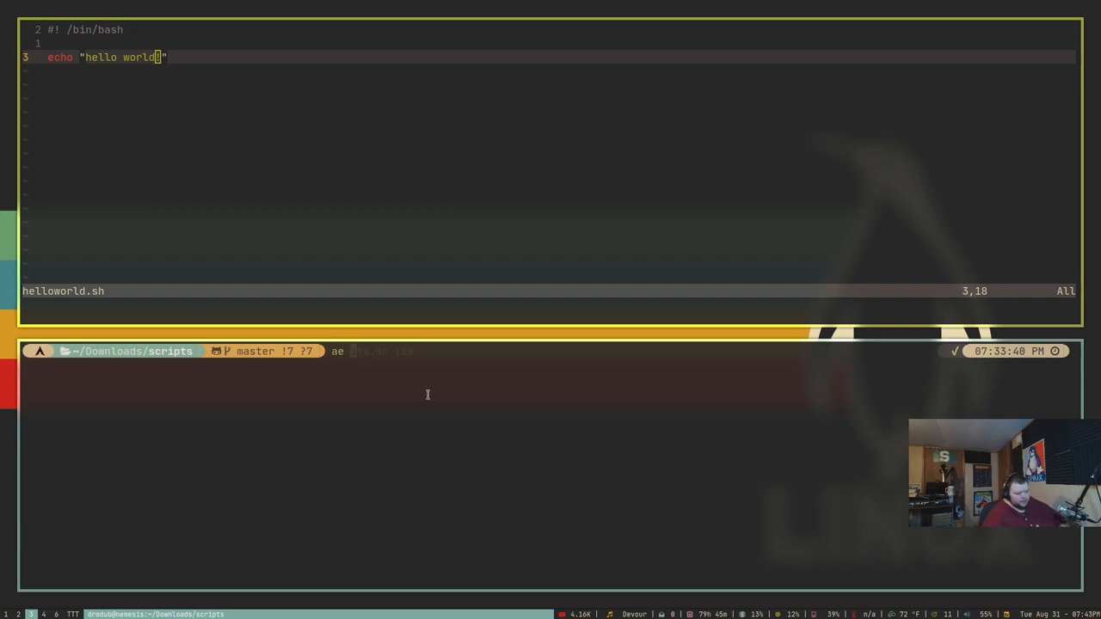
Clear the half-typed 'ae' command in the lower pane and cd into tutorial
key("BackSpace")
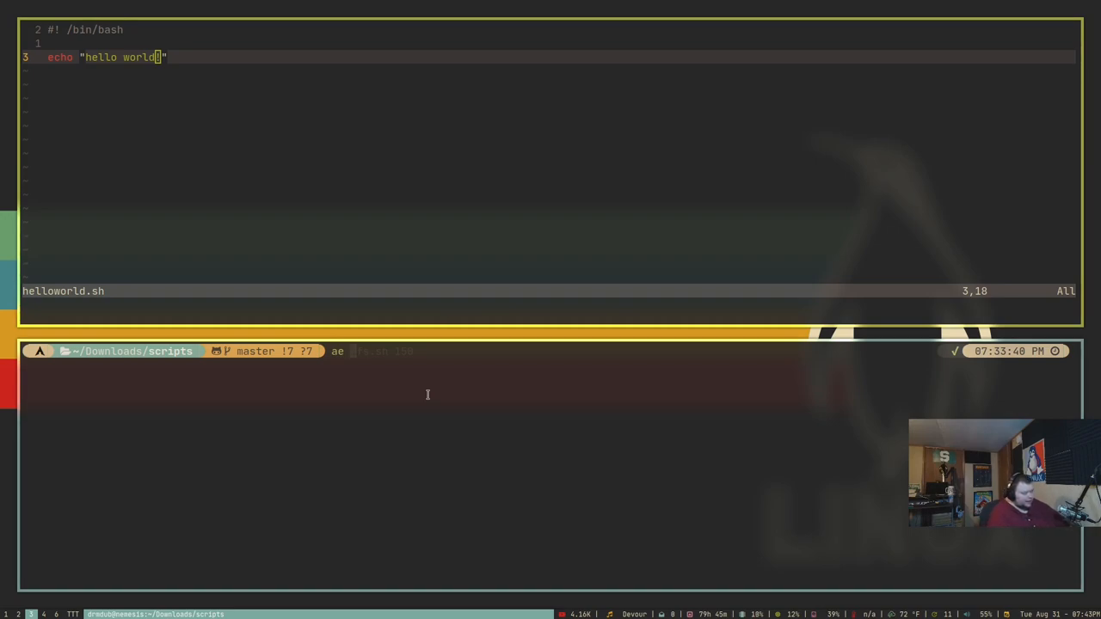
type("helloworld.")
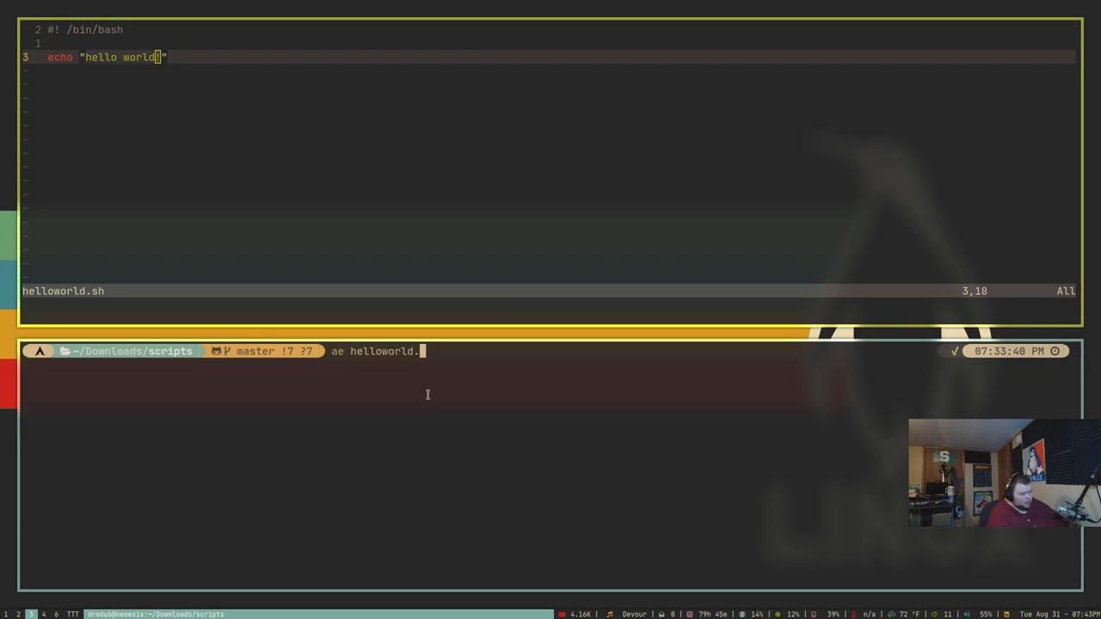
key("BackSpace")
type("cd tutorial")
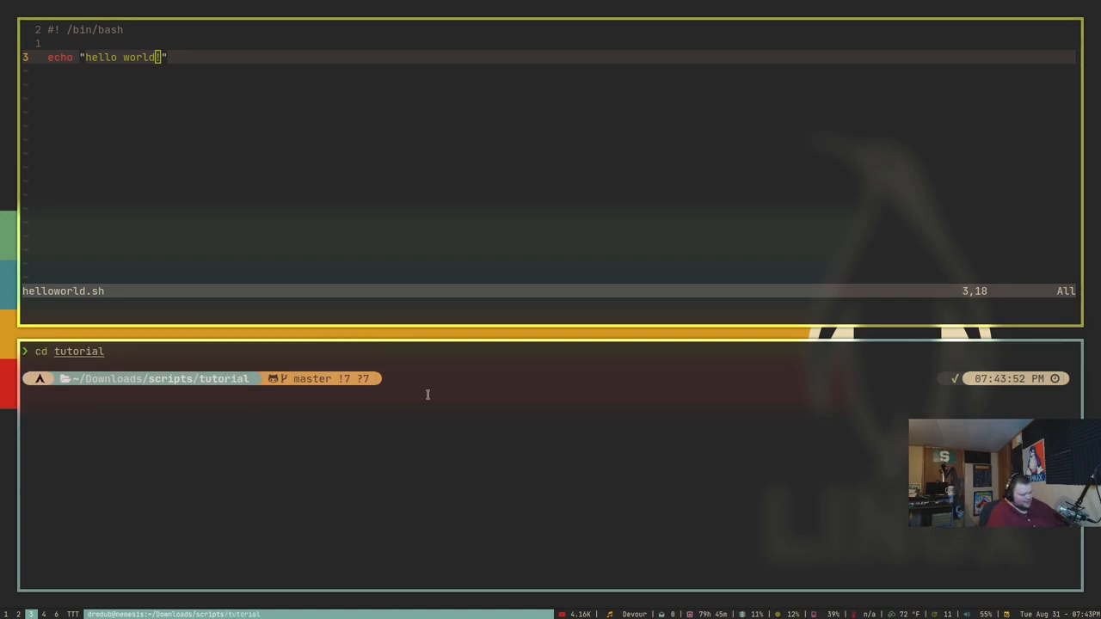
Run 'ae helloworld.sh' below and replace 'world' in the greeting with 'suoders'
type("ae helloworld.sh")
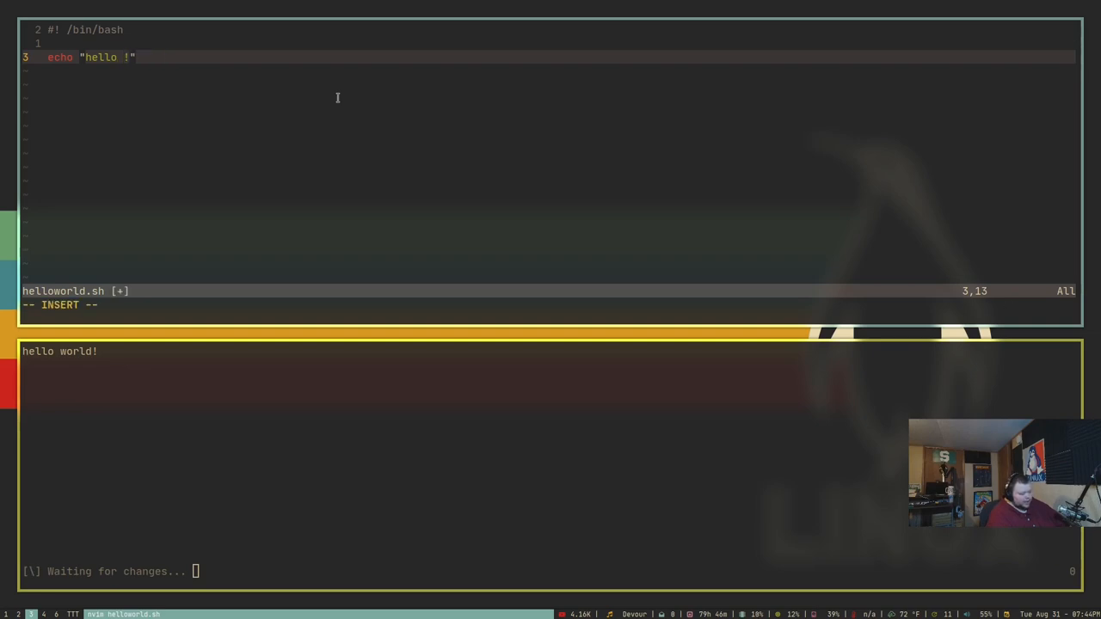
type("suo")
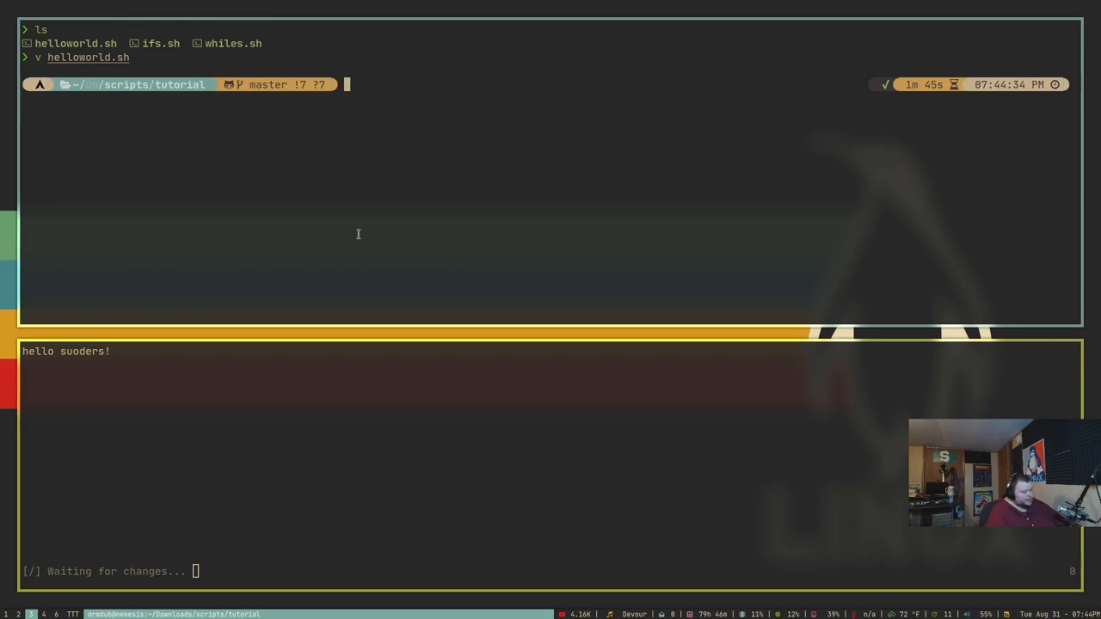
Change helloworld.sh's echo text to 'Hello TerminalforLife' while AutoExec watches it
type("./hjel")
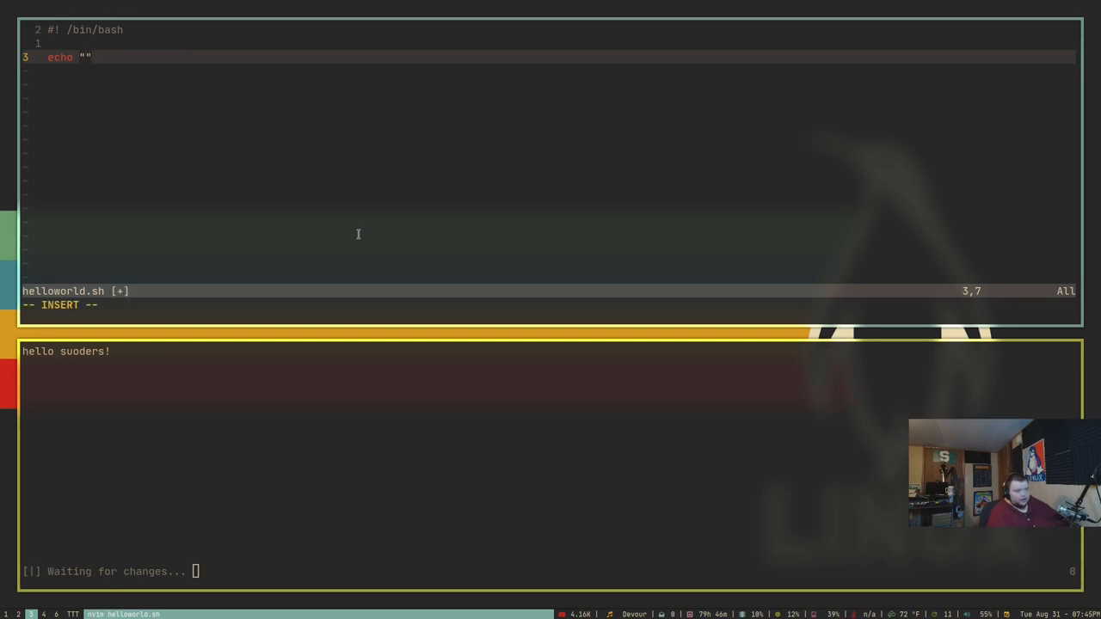
type("Hello")
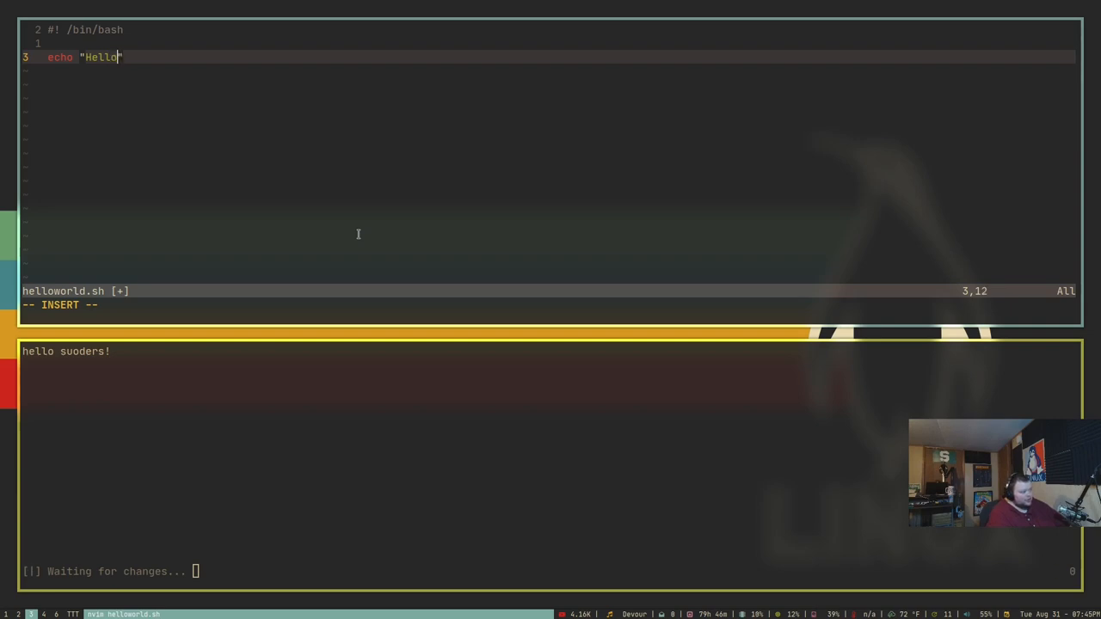
type("TerminalforLife!")
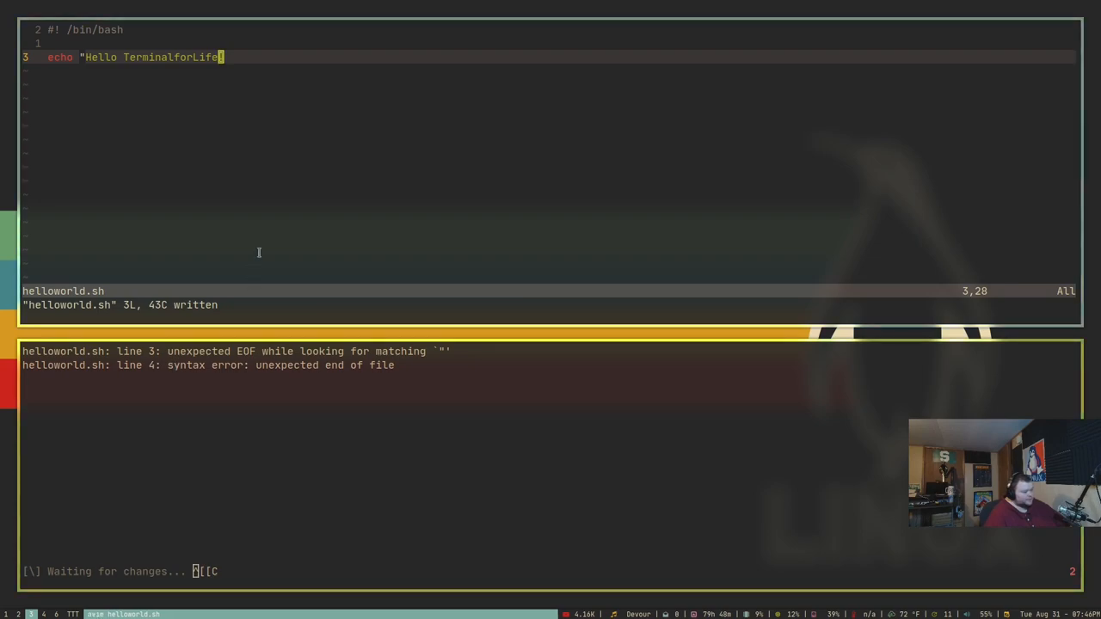
mouse_move(253, 201)
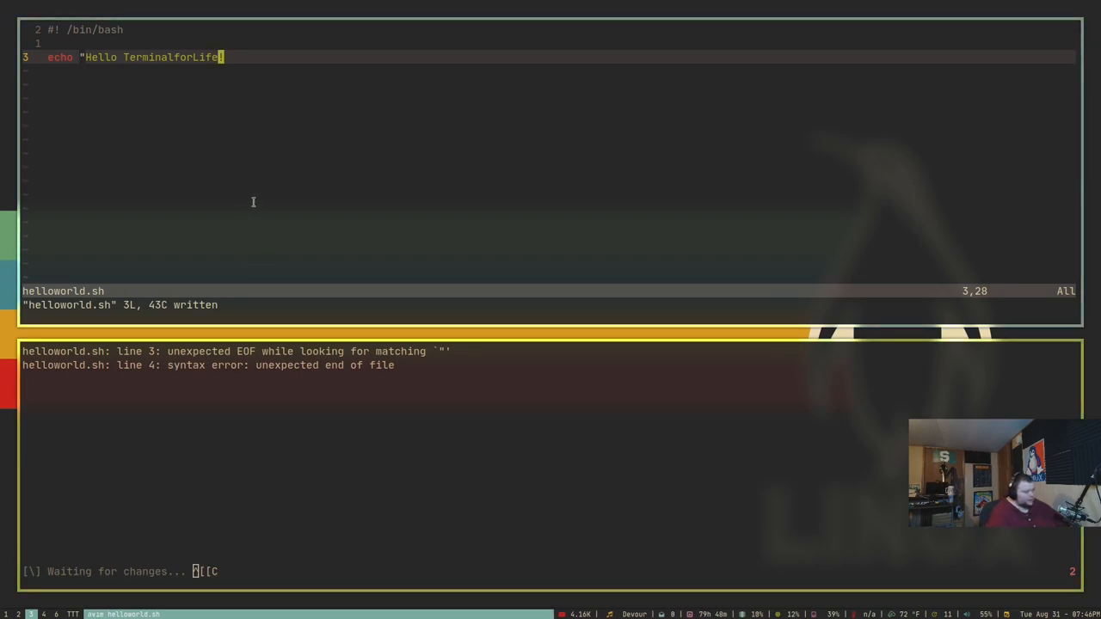
Append '!' and the closing quote to the echo line, then save with :w
type("!")
left_click(550, 305)
type(":")
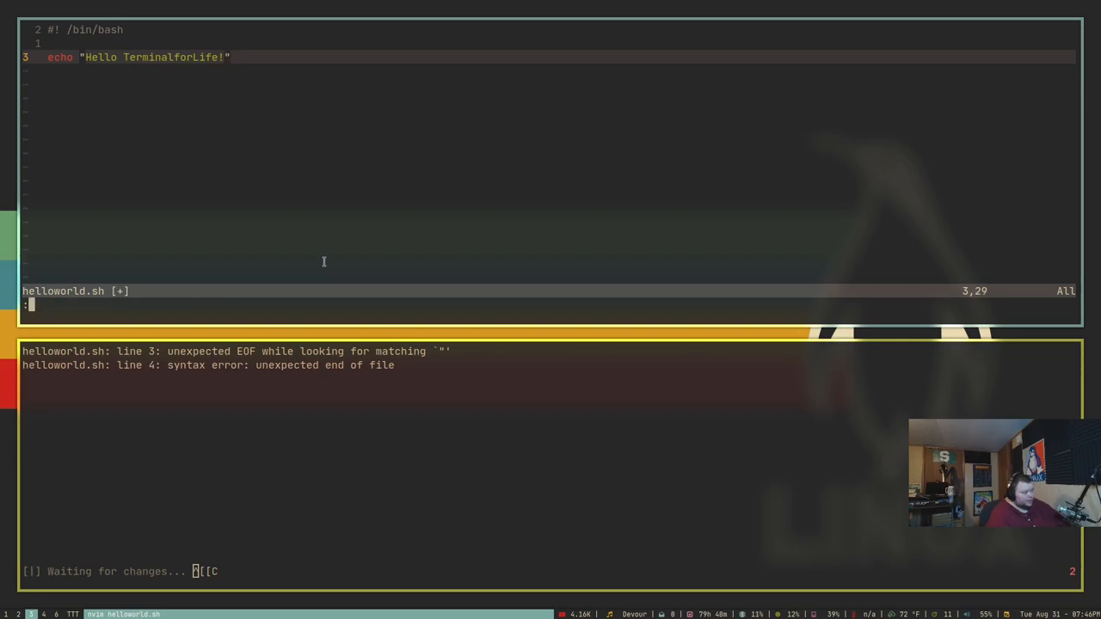
type("w")
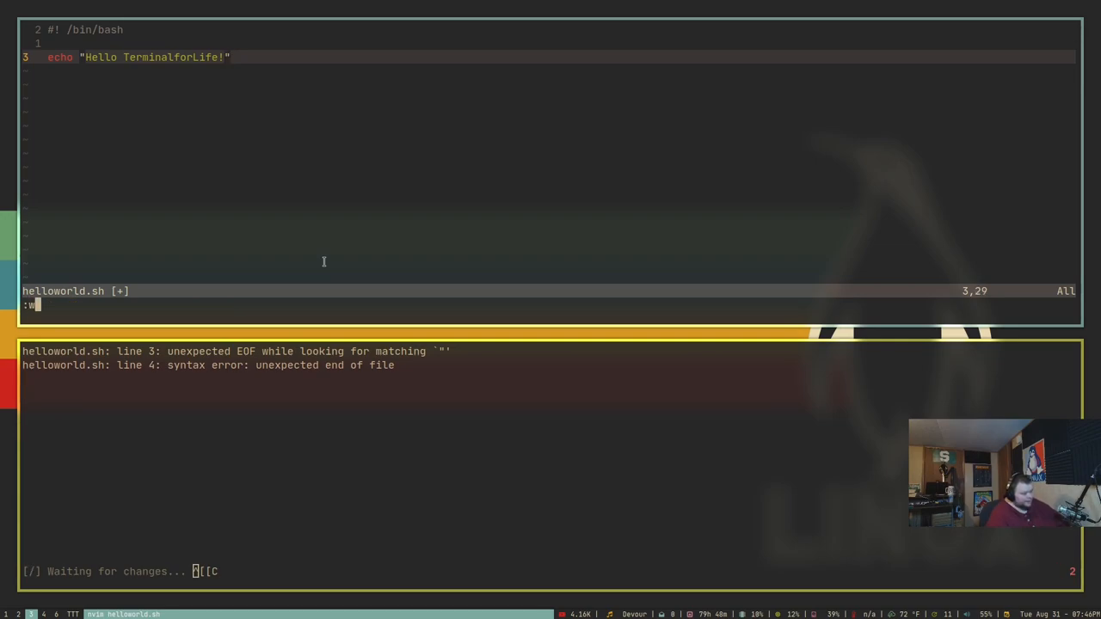
key("Enter")
type("ae ifs.sh")
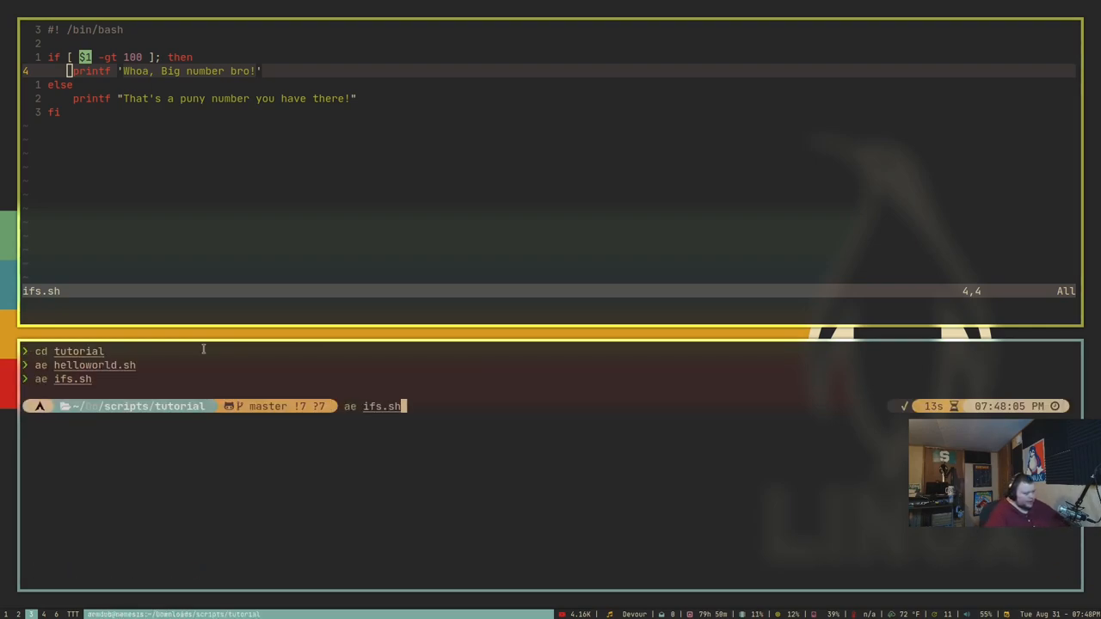
Run ifs.sh under AutoExec with arguments 150 and 99, then quit Neovim
type("150")
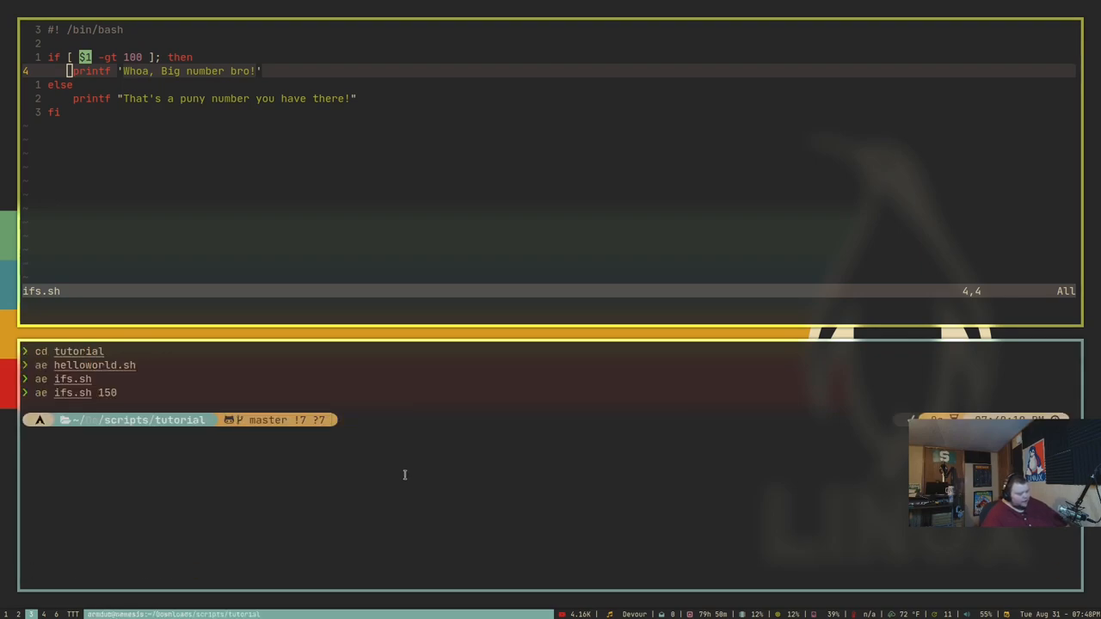
type("ae ifs.sh 99")
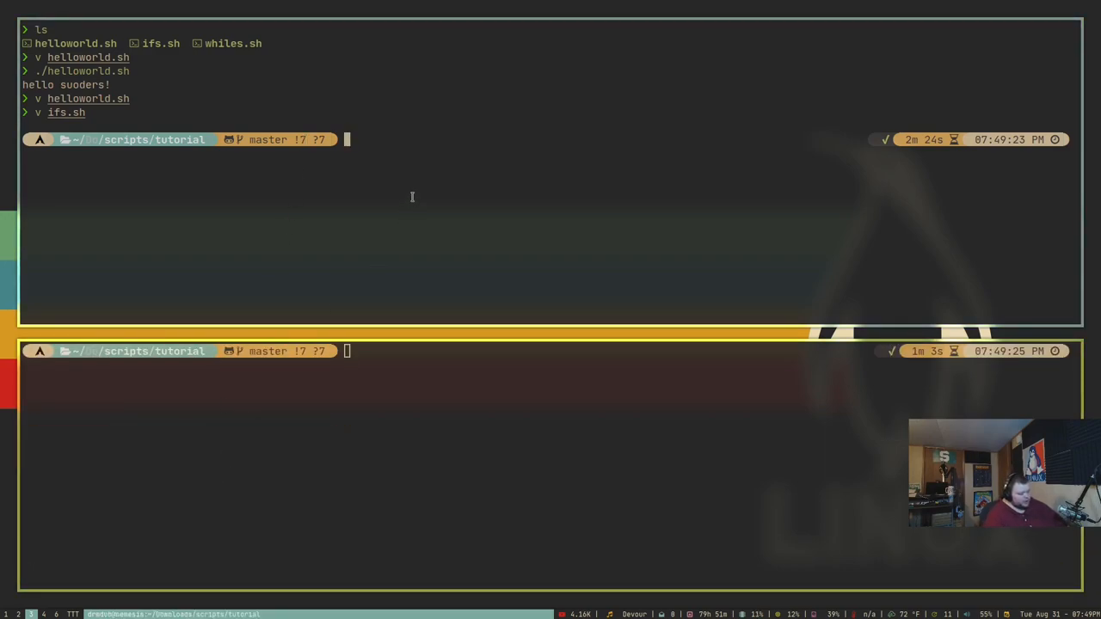
Open whiles.sh, the loop counting v up to 10, with 'v whiles.sh'
type("v whiles.sh")
left_click(615, 351)
type("ae")
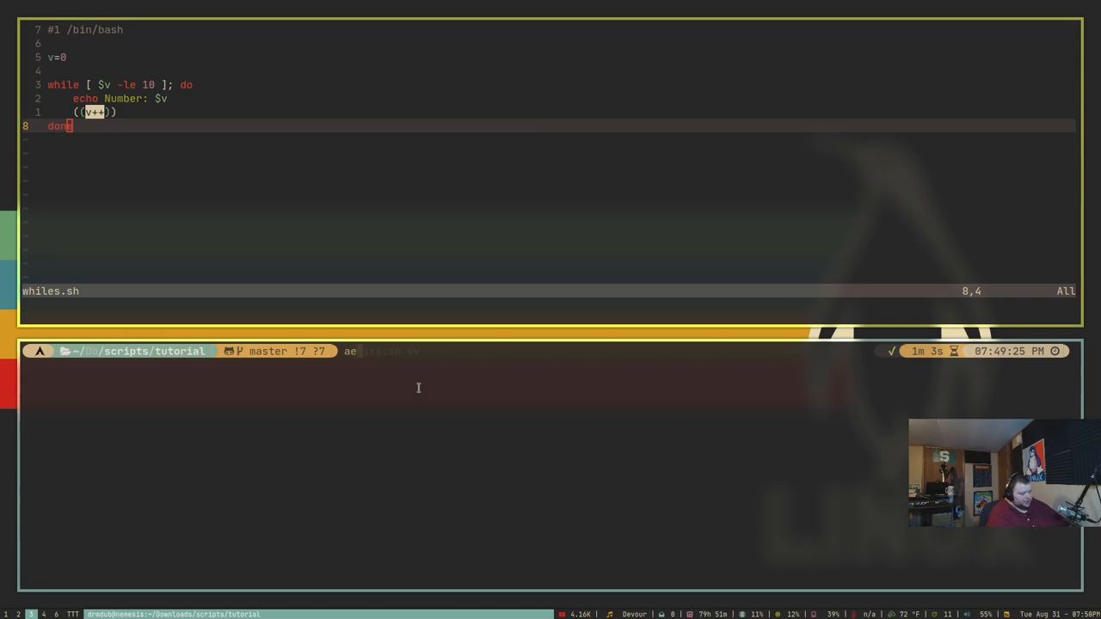
Watch whiles.sh with AutoExec, change v=0 to v=5, and save
type("wh")
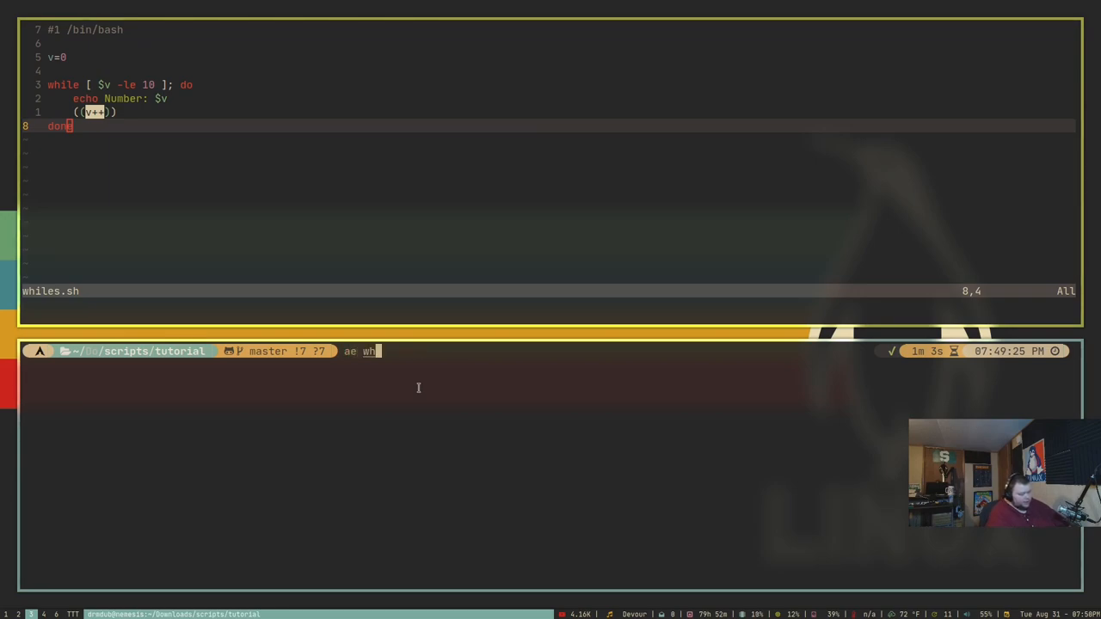
key("Enter")
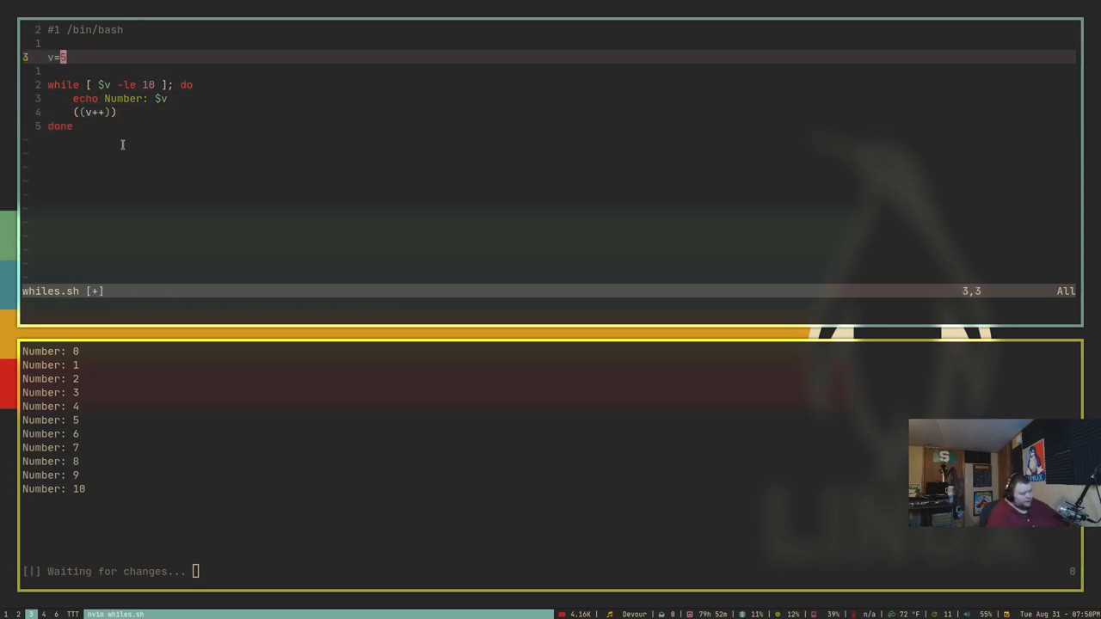
type(":w")
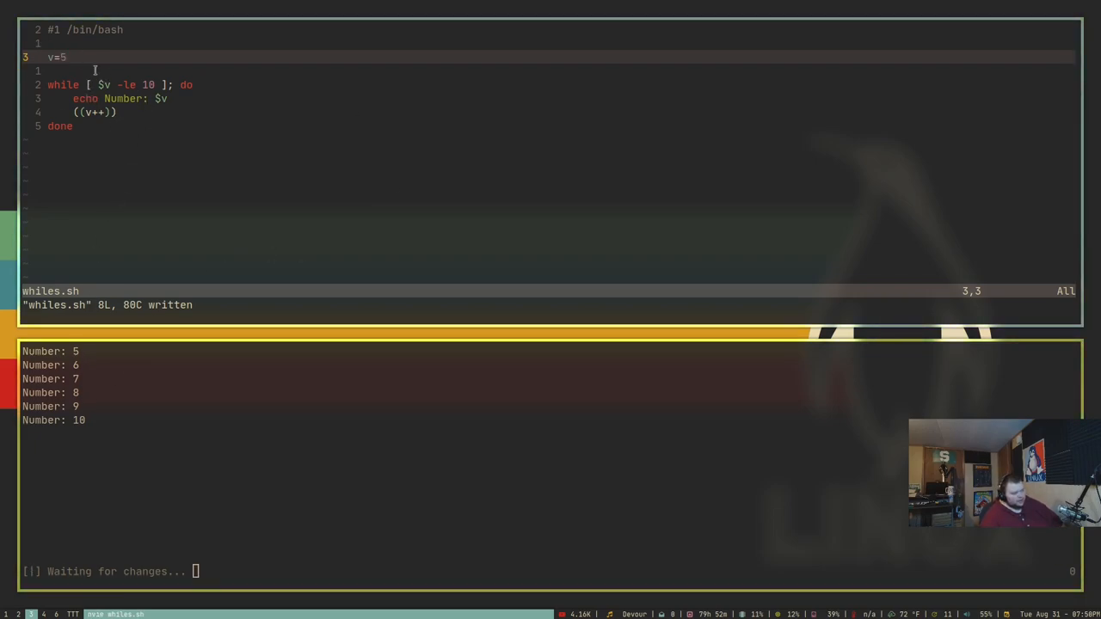
mouse_move(147, 84)
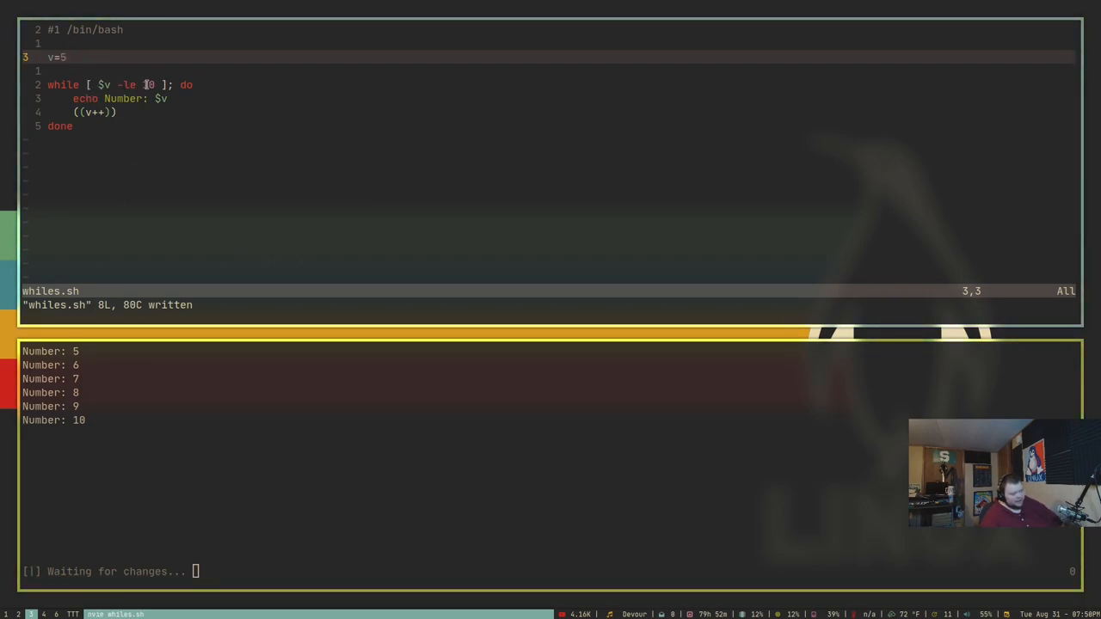